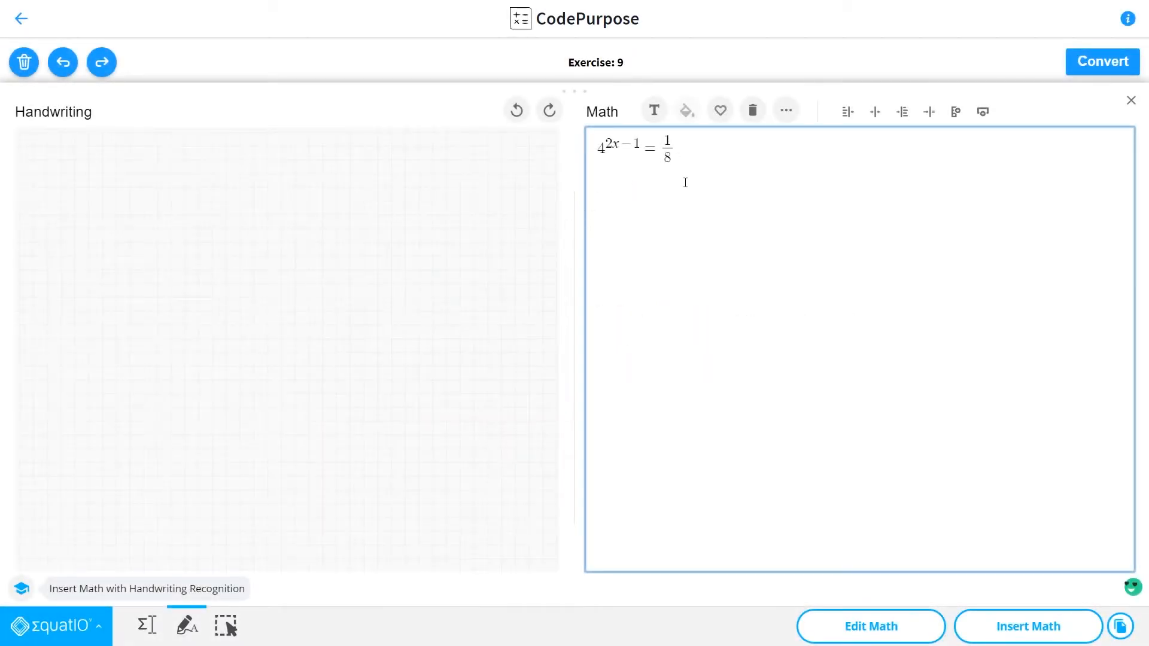
{"action": "mouse_move", "coordinate": [605, 246]}
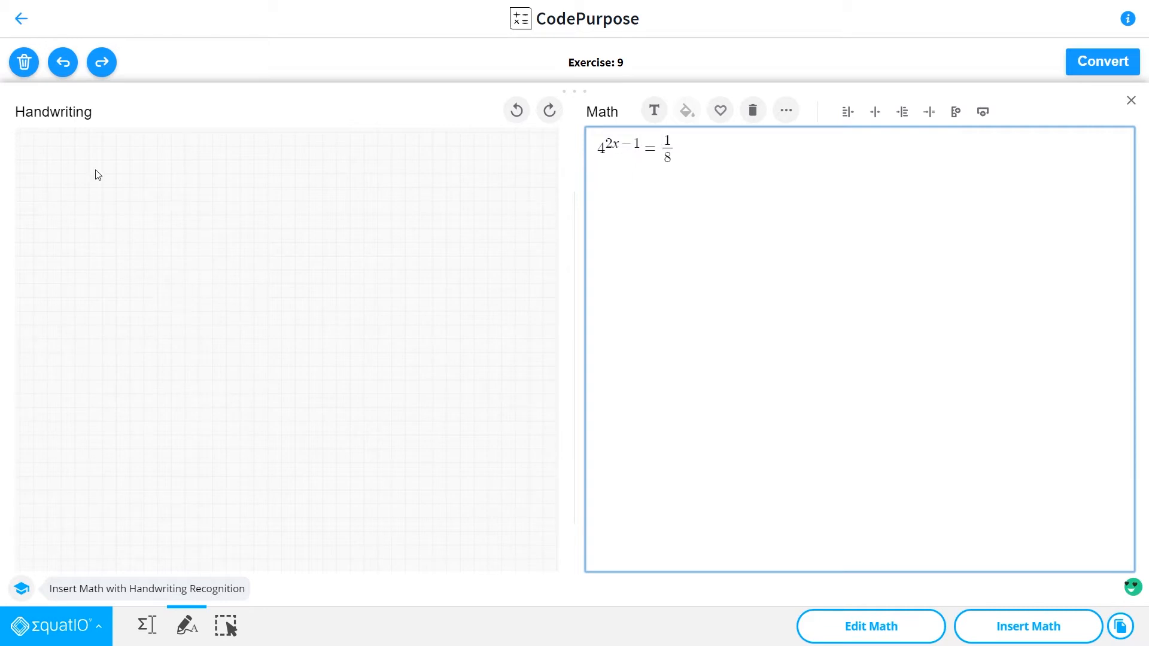
{"action": "mouse_move", "coordinate": [71, 173]}
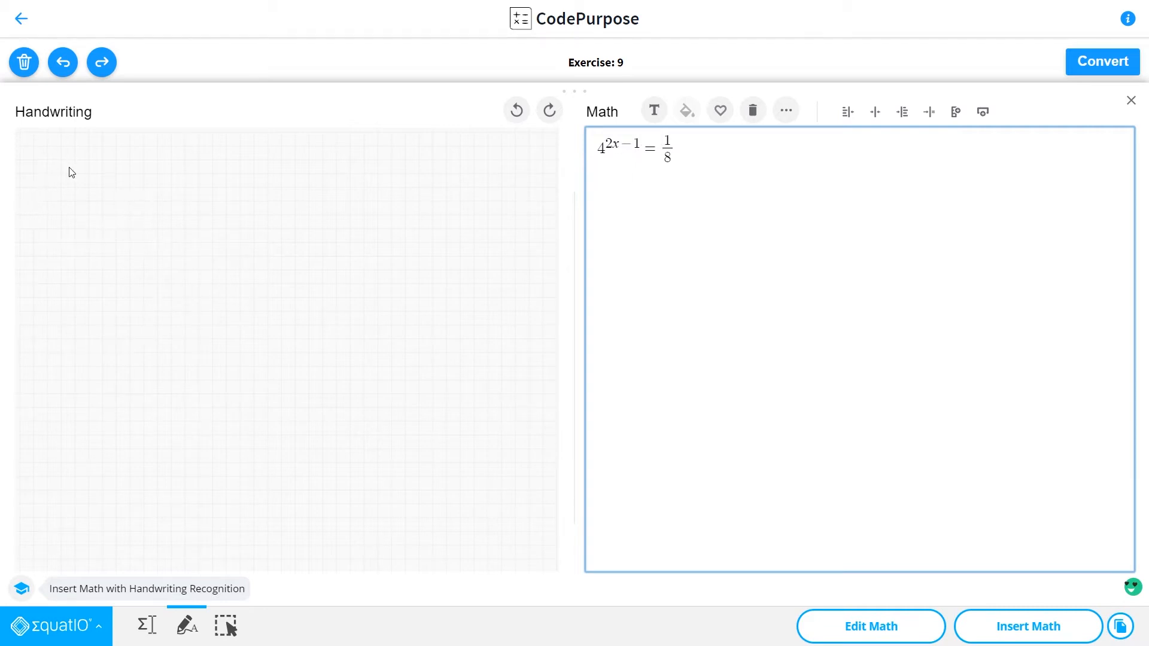
{"action": "mouse_move", "coordinate": [576, 168]}
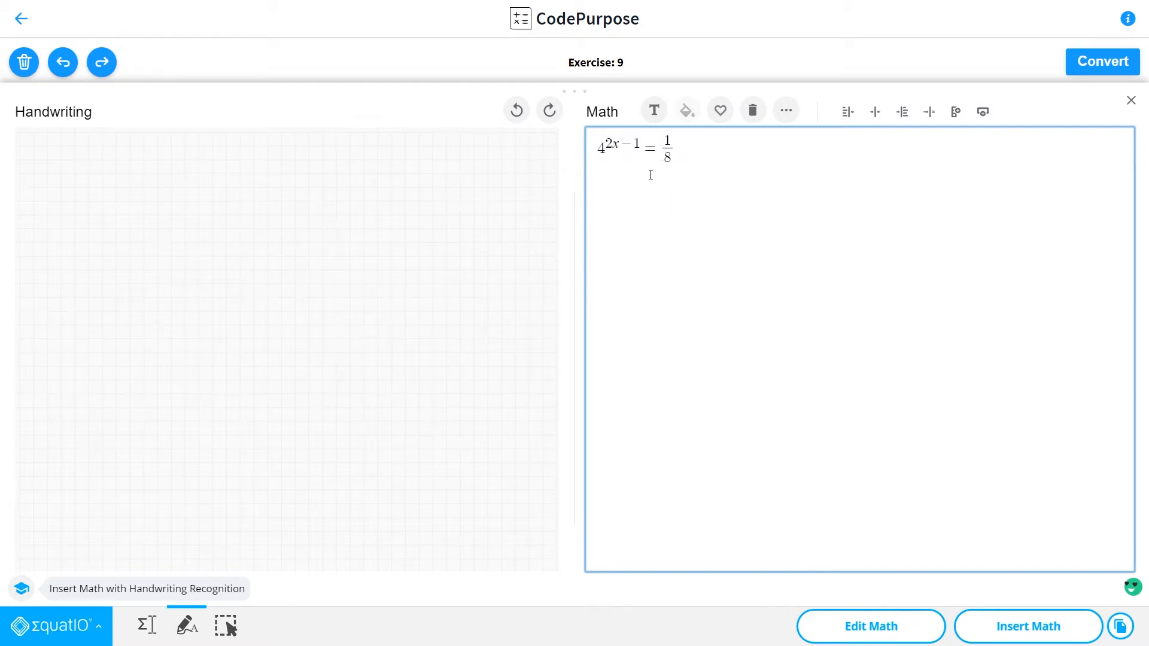
{"action": "mouse_move", "coordinate": [686, 156]}
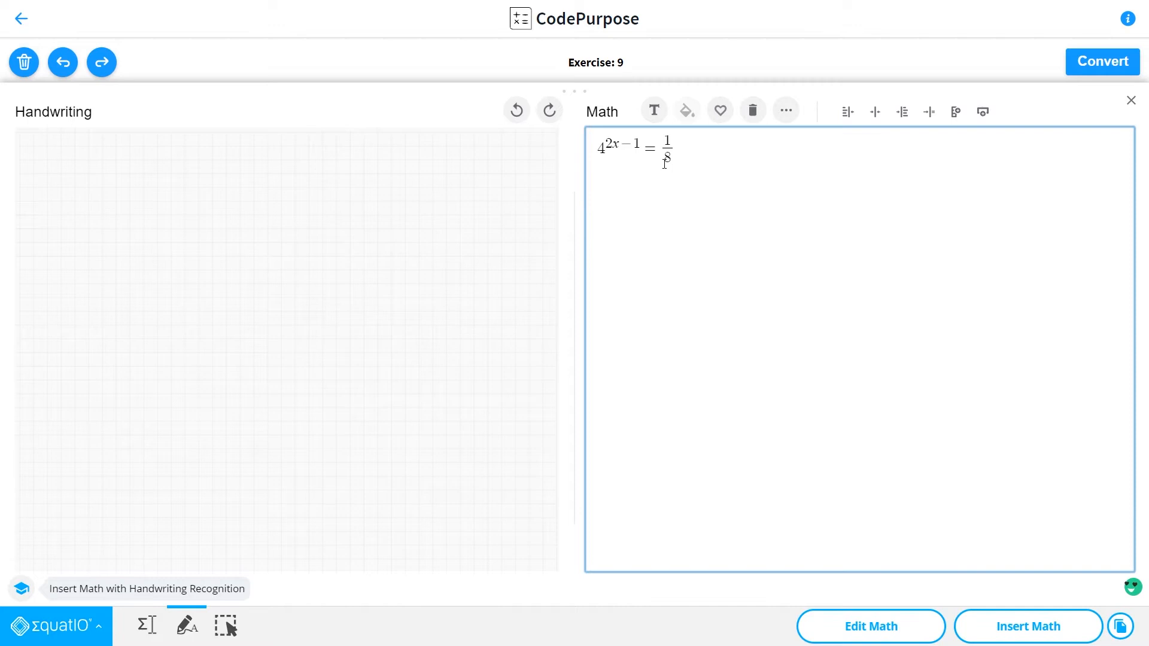
{"action": "mouse_move", "coordinate": [45, 156]}
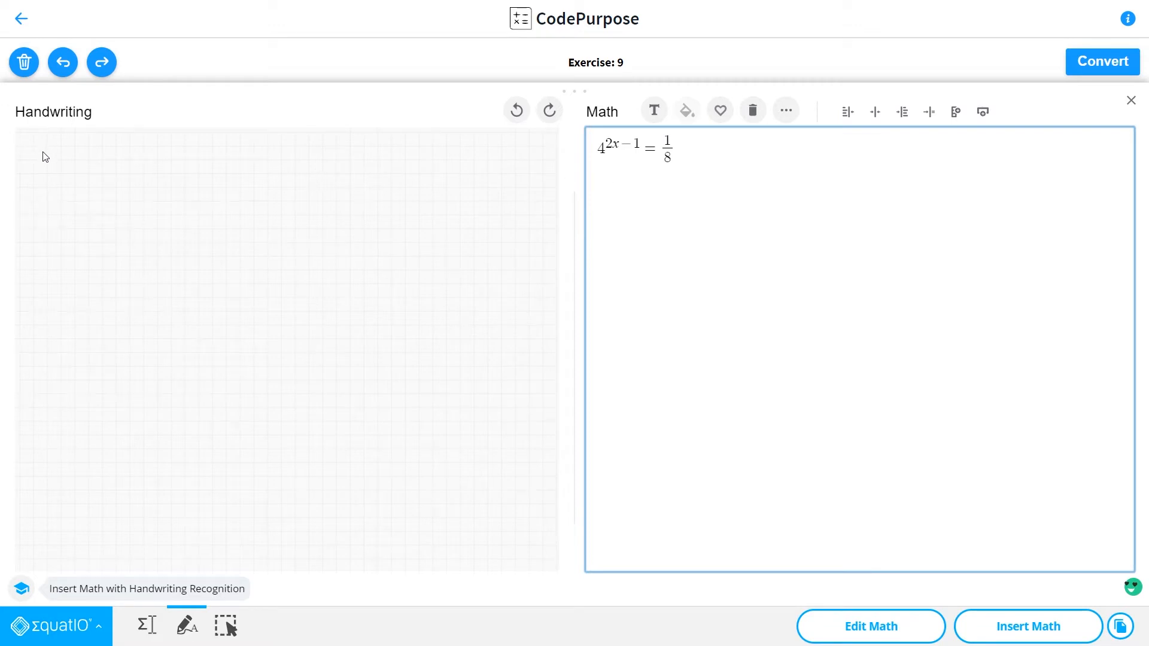
Handwrite the left side 2^(2(2x−1)), fixing the misread bracket with Undo
{"action": "left_click_drag", "start_coordinate": [34, 150], "coordinate": [35, 179]}
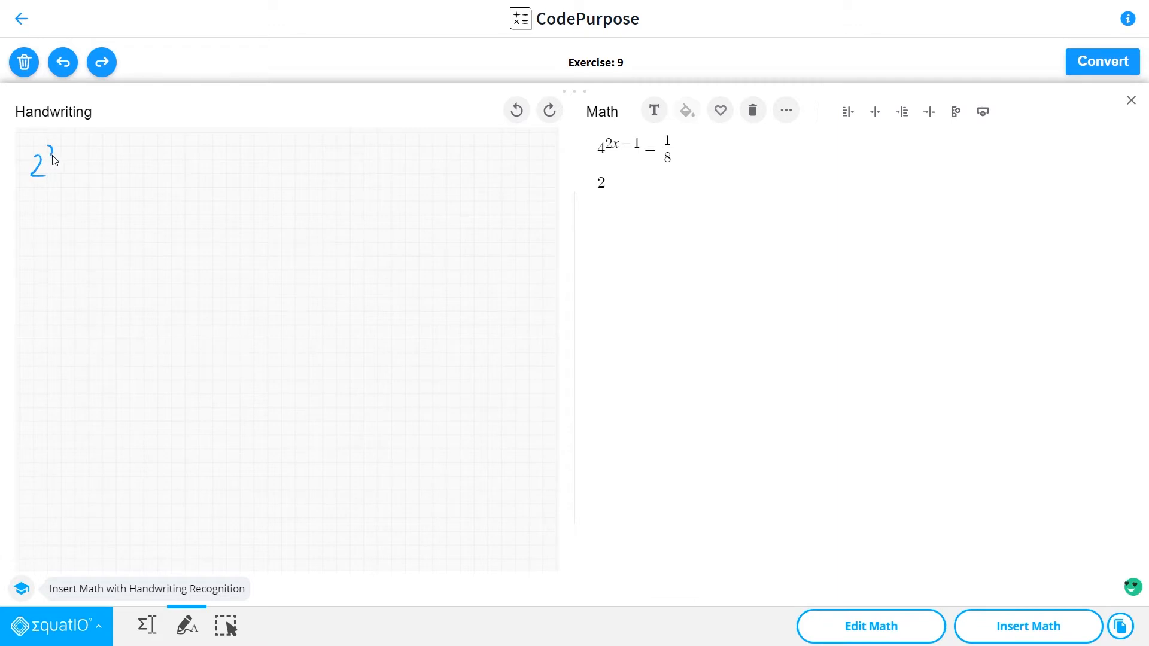
{"action": "left_click_drag", "start_coordinate": [59, 146], "coordinate": [69, 158]}
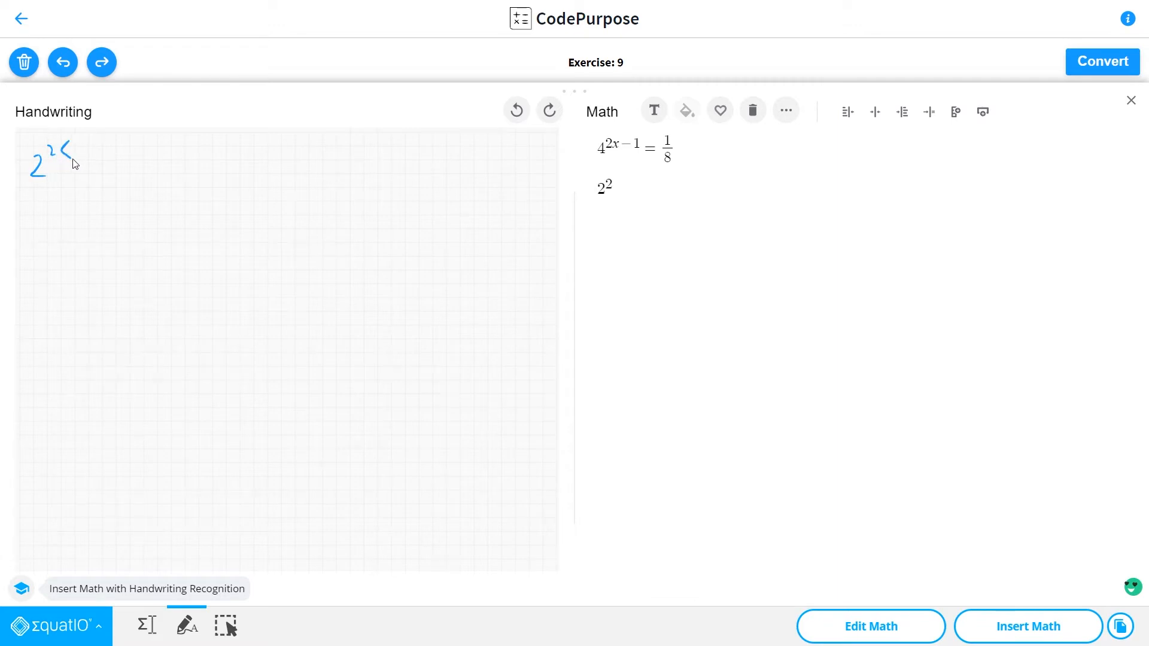
{"action": "left_click_drag", "start_coordinate": [65, 151], "coordinate": [84, 158]}
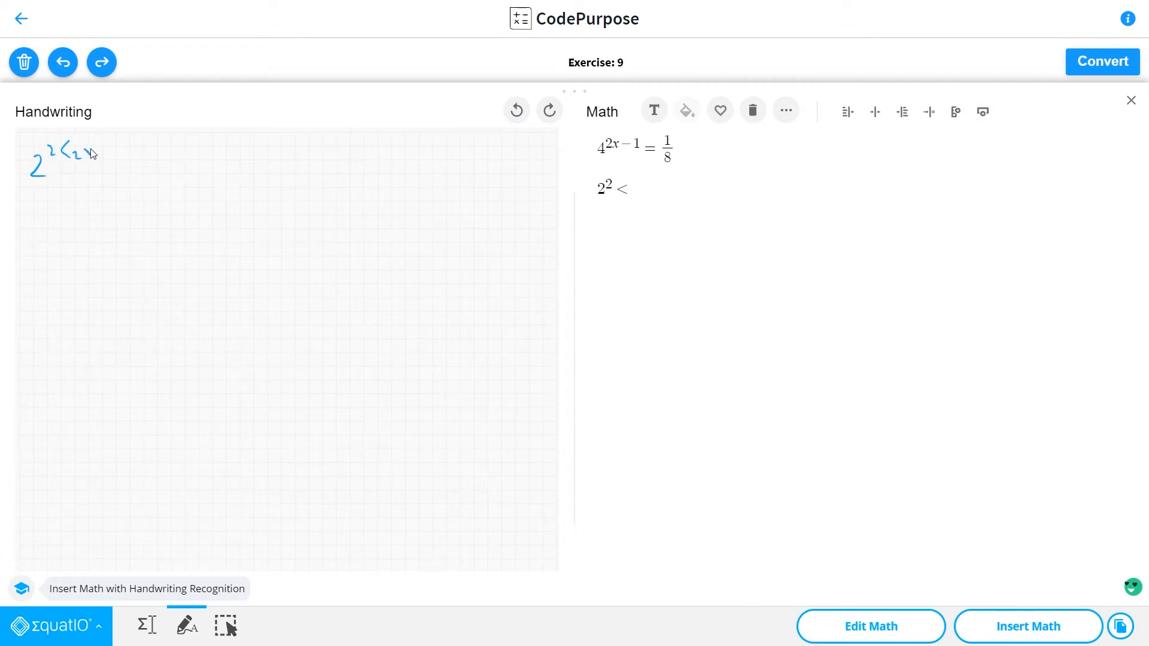
{"action": "left_click_drag", "start_coordinate": [73, 152], "coordinate": [110, 152]}
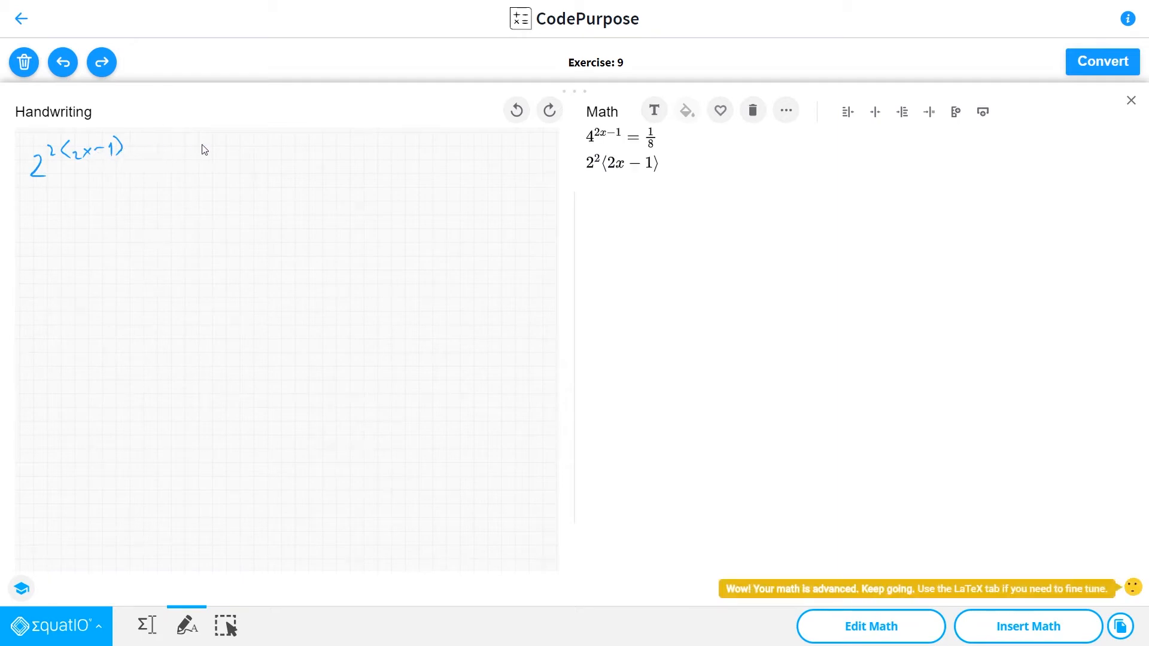
{"action": "mouse_move", "coordinate": [516, 110]}
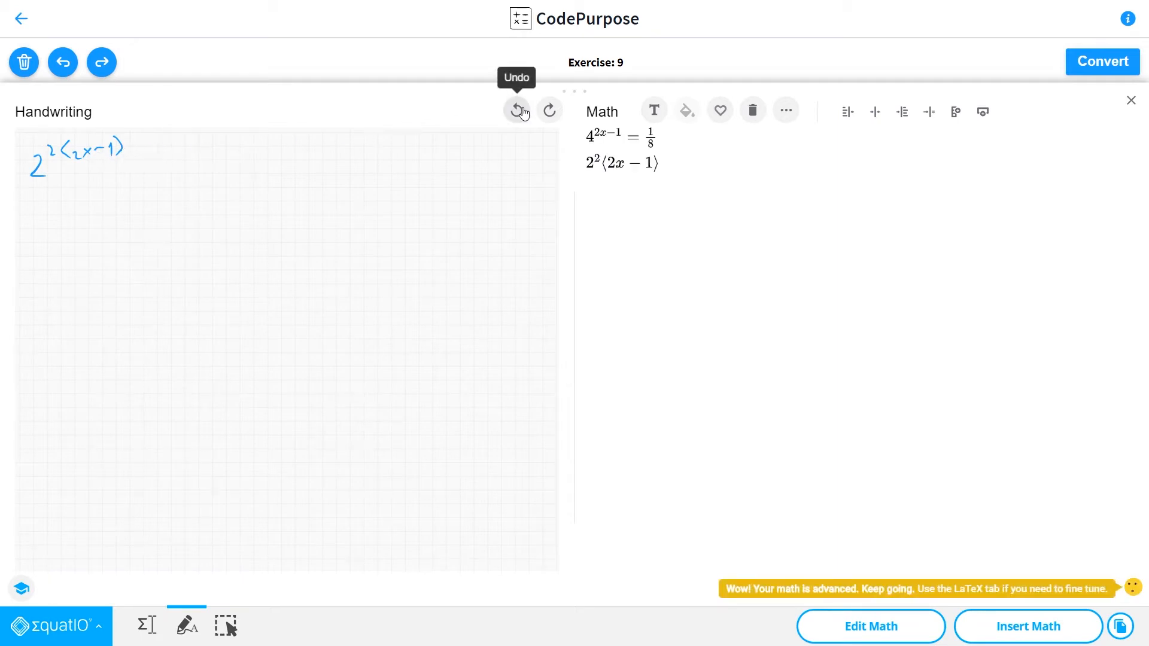
{"action": "mouse_move", "coordinate": [445, 133]}
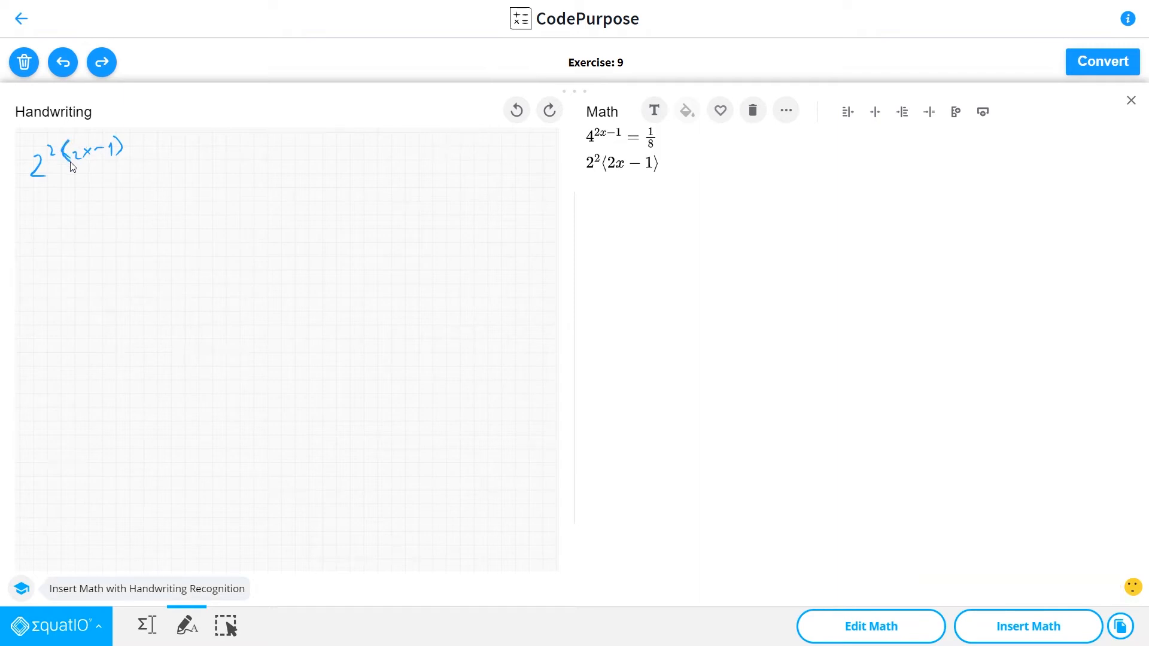
{"action": "mouse_move", "coordinate": [122, 164]}
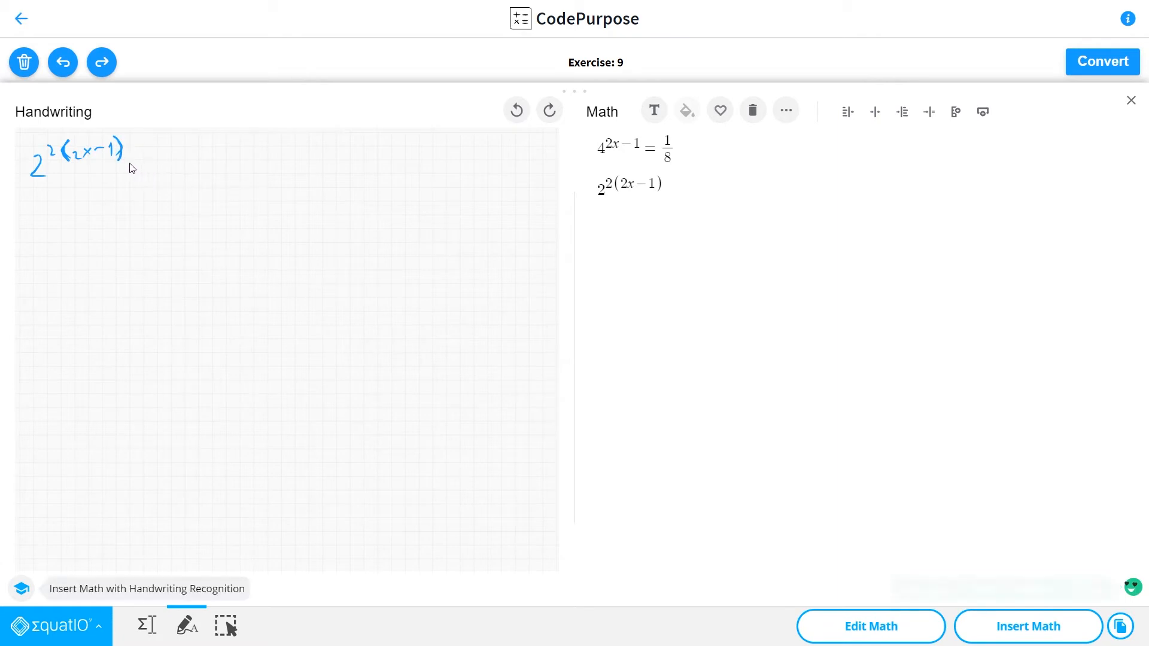
Handwrite = (1/2)^3 to complete the second line for recognition into the Math panel
{"action": "left_click_drag", "start_coordinate": [142, 161], "coordinate": [158, 162]}
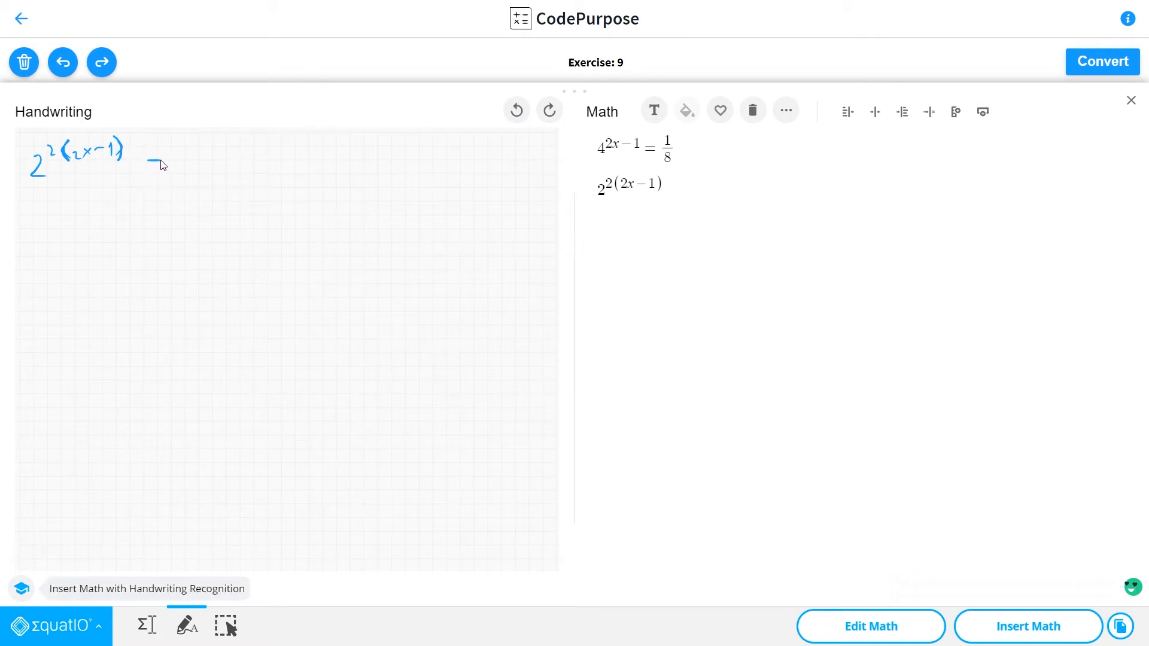
{"action": "left_click_drag", "start_coordinate": [146, 162], "coordinate": [180, 162]}
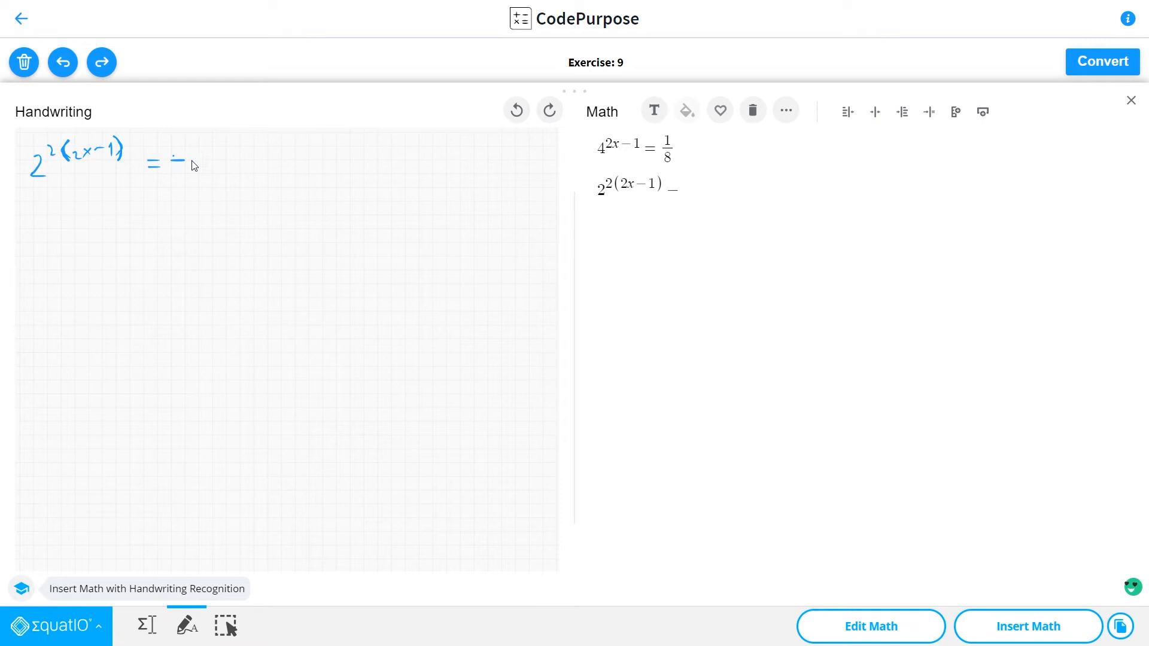
{"action": "left_click_drag", "start_coordinate": [182, 151], "coordinate": [182, 160]}
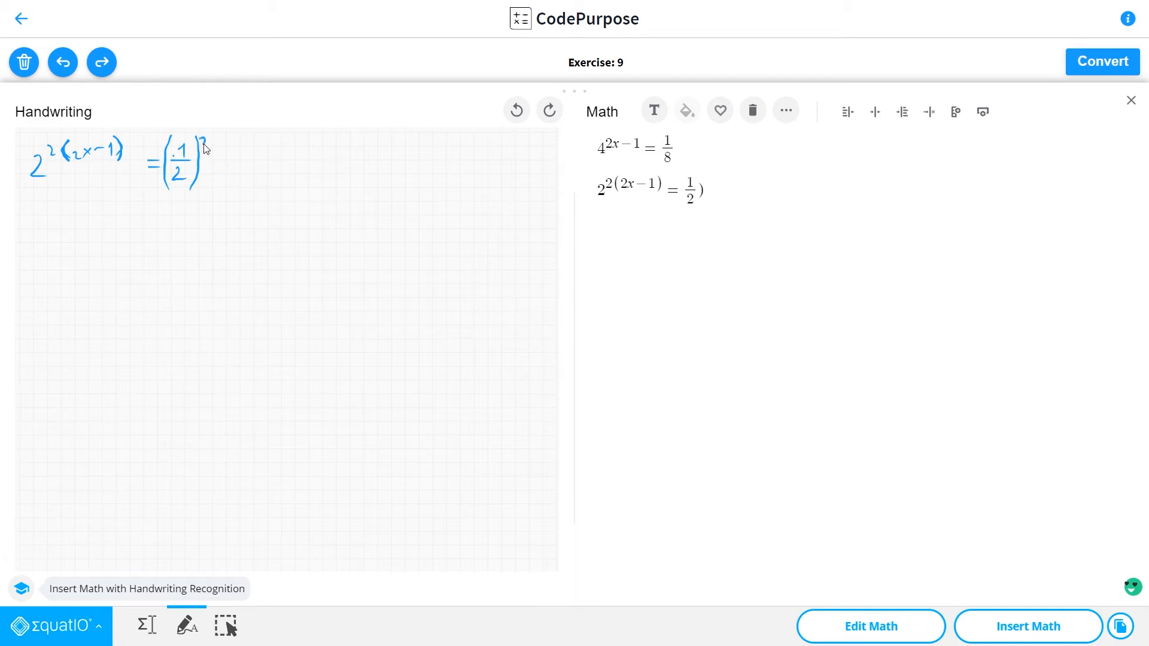
{"action": "left_click_drag", "start_coordinate": [204, 146], "coordinate": [208, 143]}
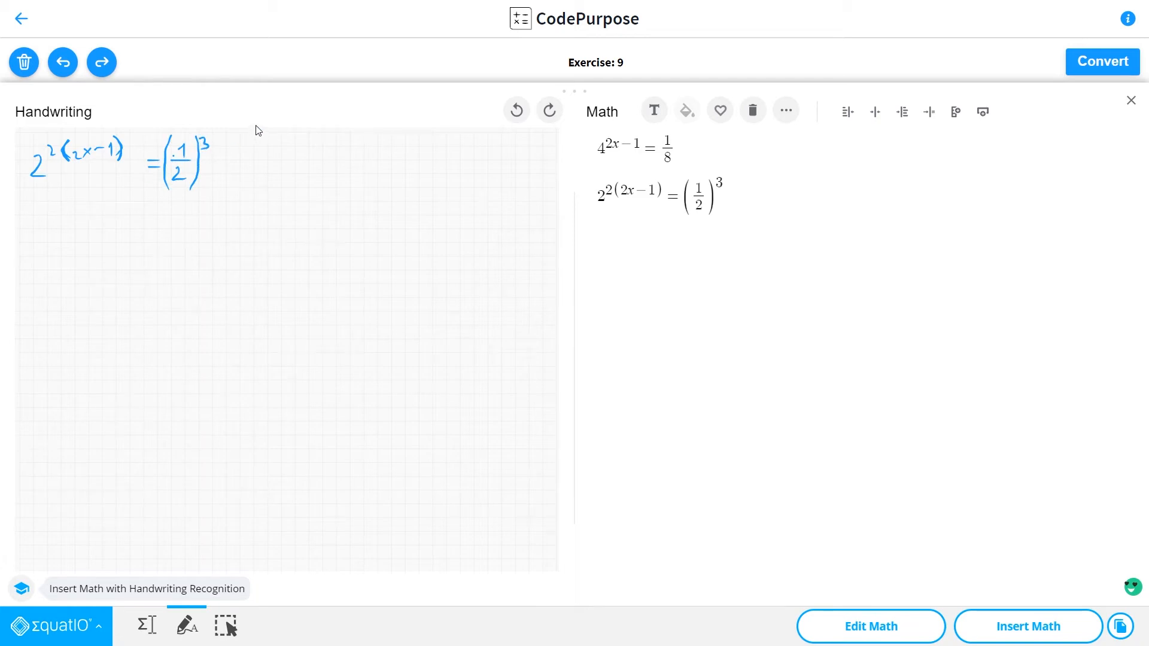
{"action": "mouse_move", "coordinate": [318, 215]}
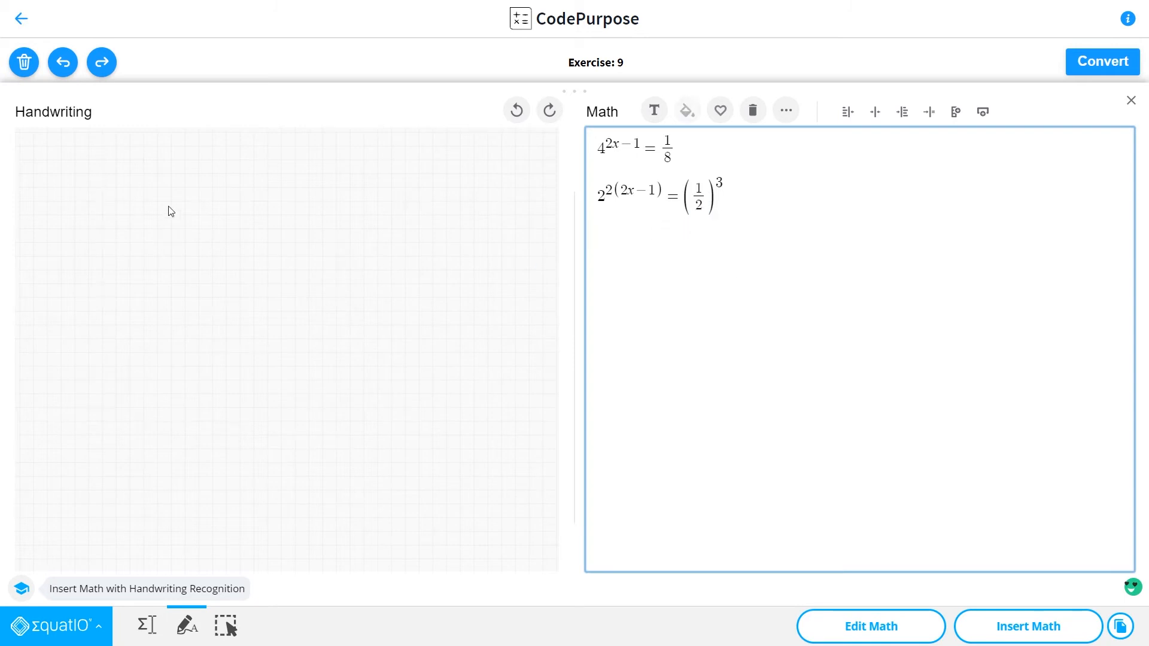
{"action": "mouse_move", "coordinate": [401, 218]}
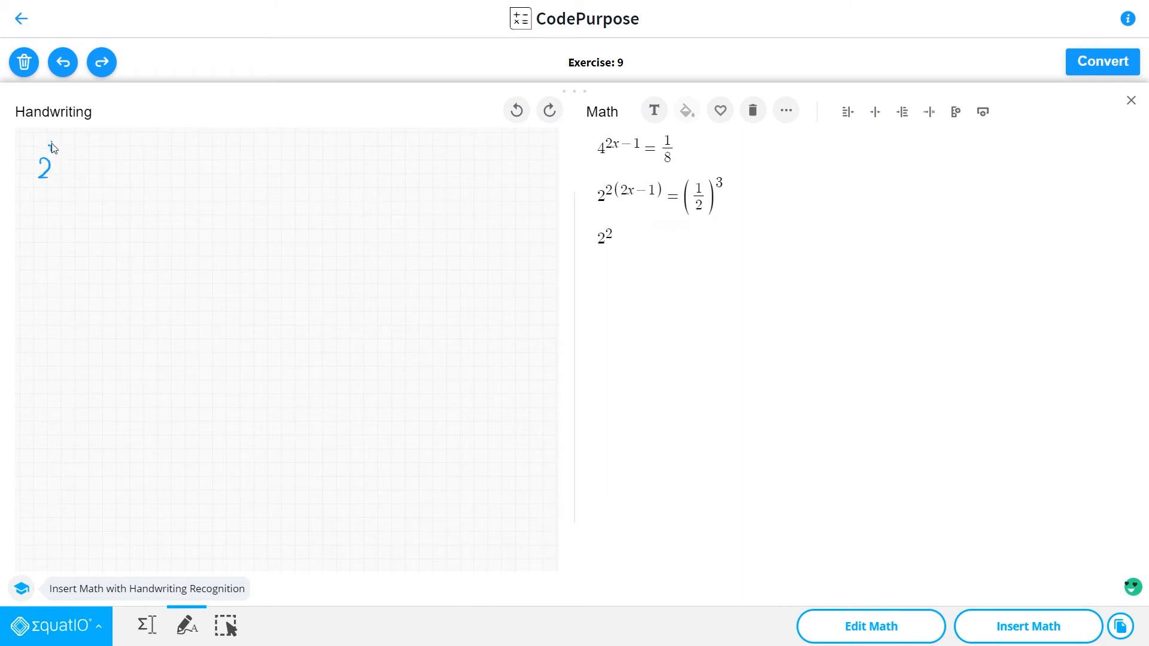
Handwrite 2^(4x−2) = 2^−3 as the third line for conversion
{"action": "left_click_drag", "start_coordinate": [55, 151], "coordinate": [58, 146]}
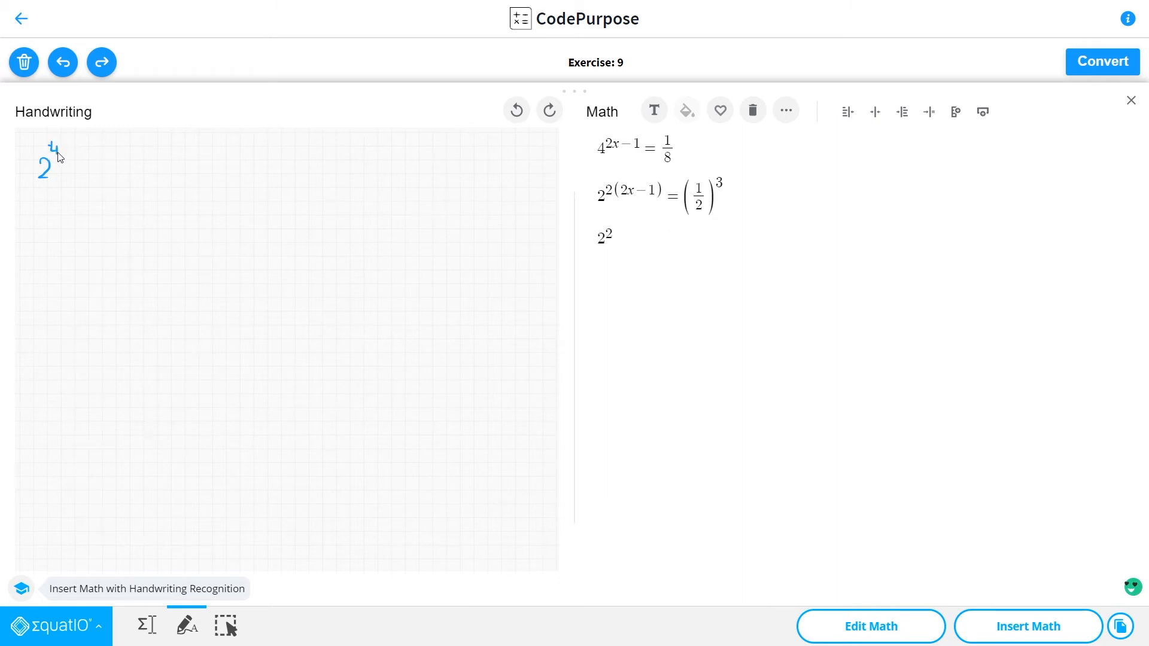
{"action": "left_click_drag", "start_coordinate": [60, 151], "coordinate": [73, 154]}
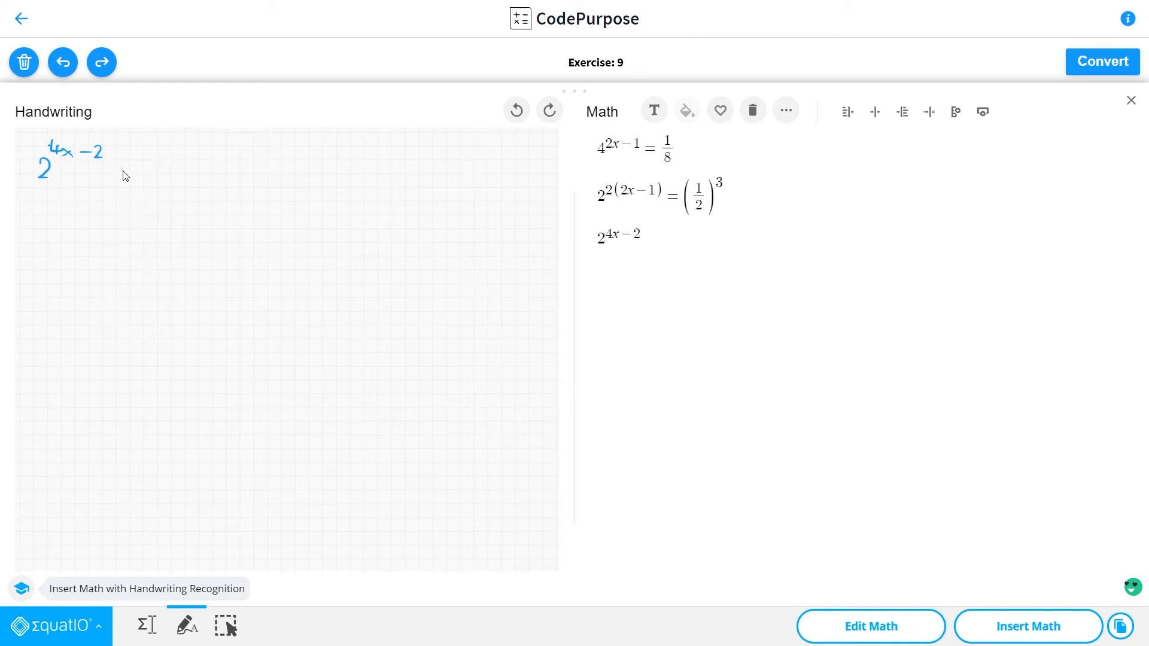
{"action": "left_click_drag", "start_coordinate": [121, 174], "coordinate": [141, 174]}
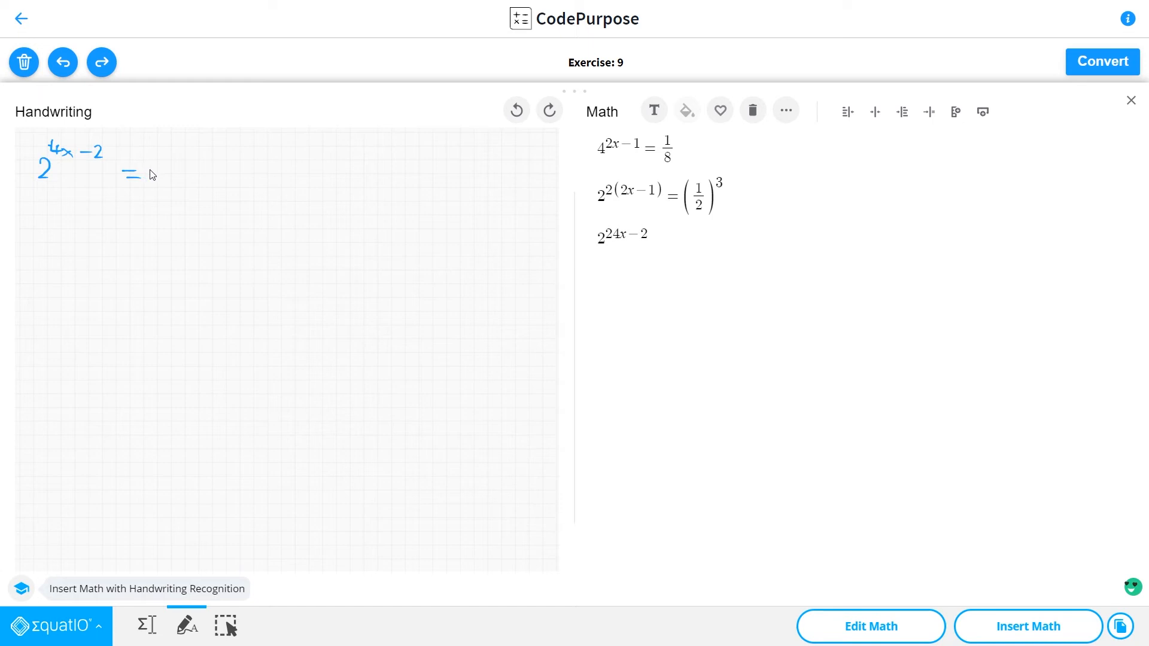
{"action": "left_click_drag", "start_coordinate": [151, 176], "coordinate": [168, 165]}
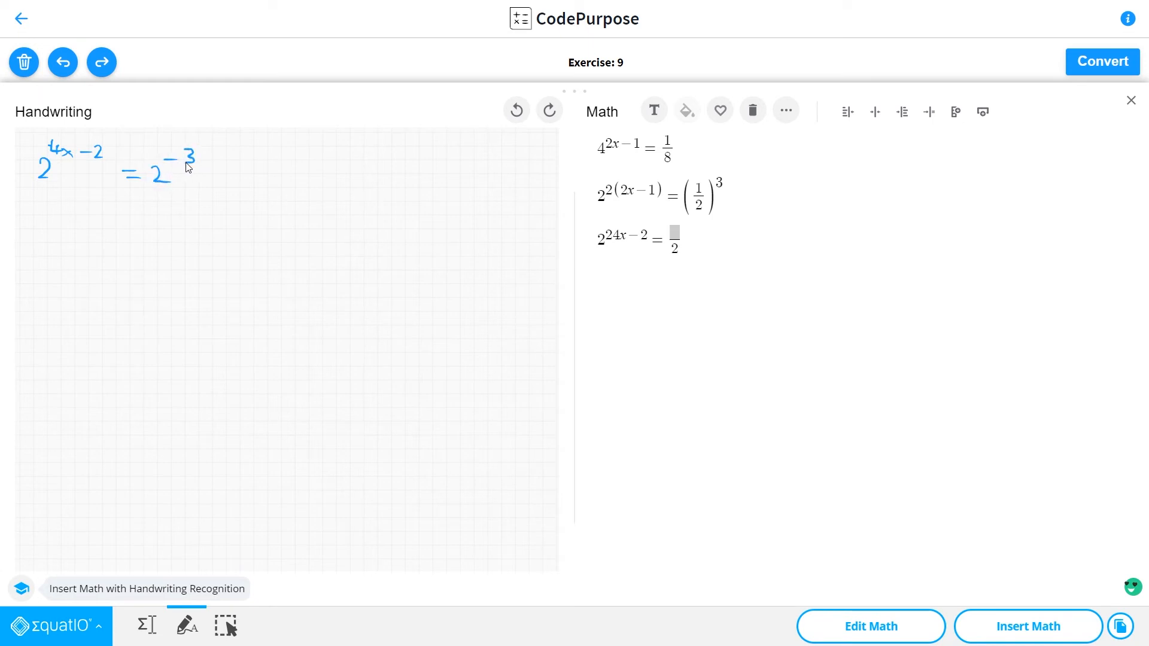
{"action": "mouse_move", "coordinate": [76, 237]}
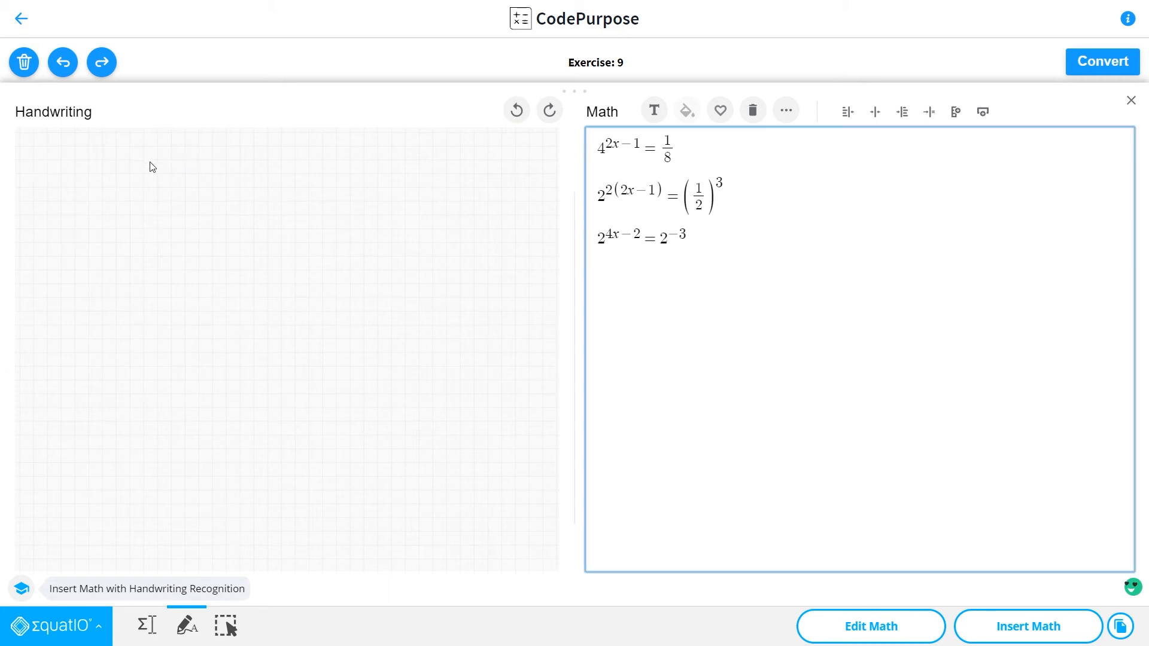
{"action": "mouse_move", "coordinate": [876, 330]}
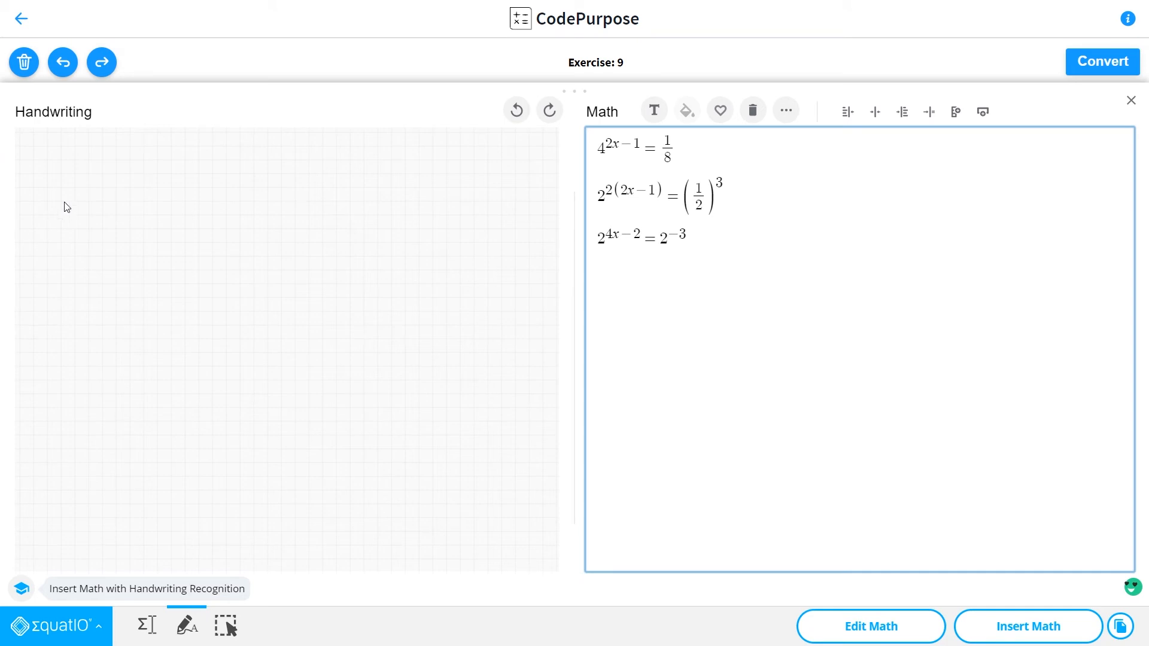
Handwrite 4x − 2 = −3 as the fourth line, equating the exponents
{"action": "left_click_drag", "start_coordinate": [93, 160], "coordinate": [83, 213]}
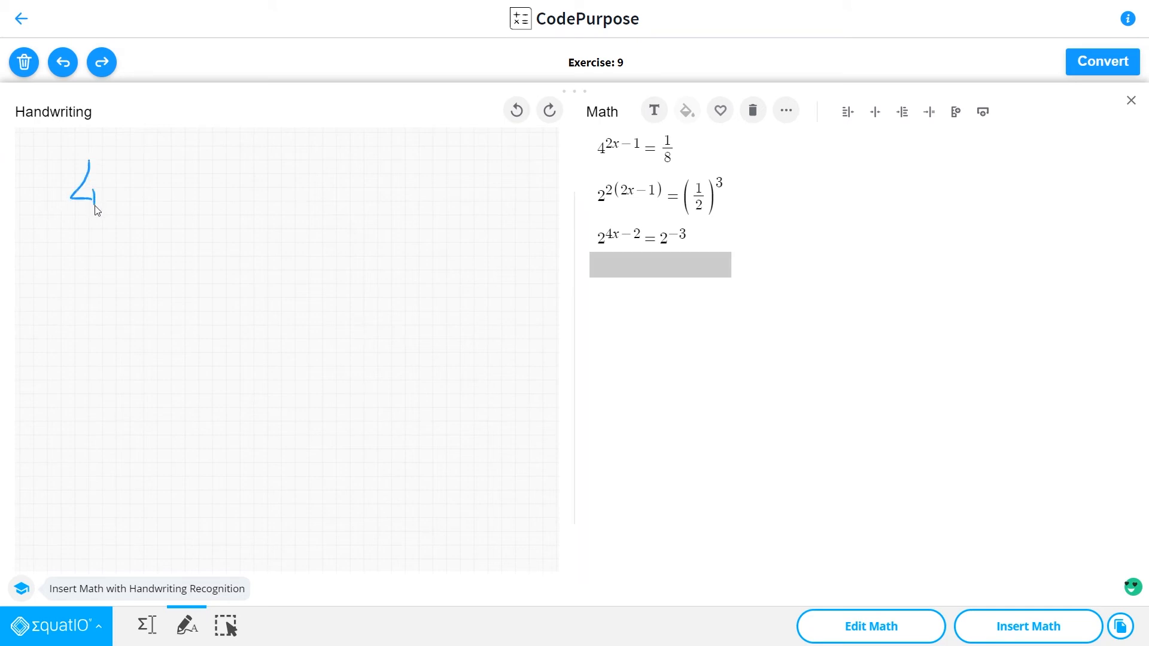
{"action": "left_click_drag", "start_coordinate": [109, 183], "coordinate": [126, 208]}
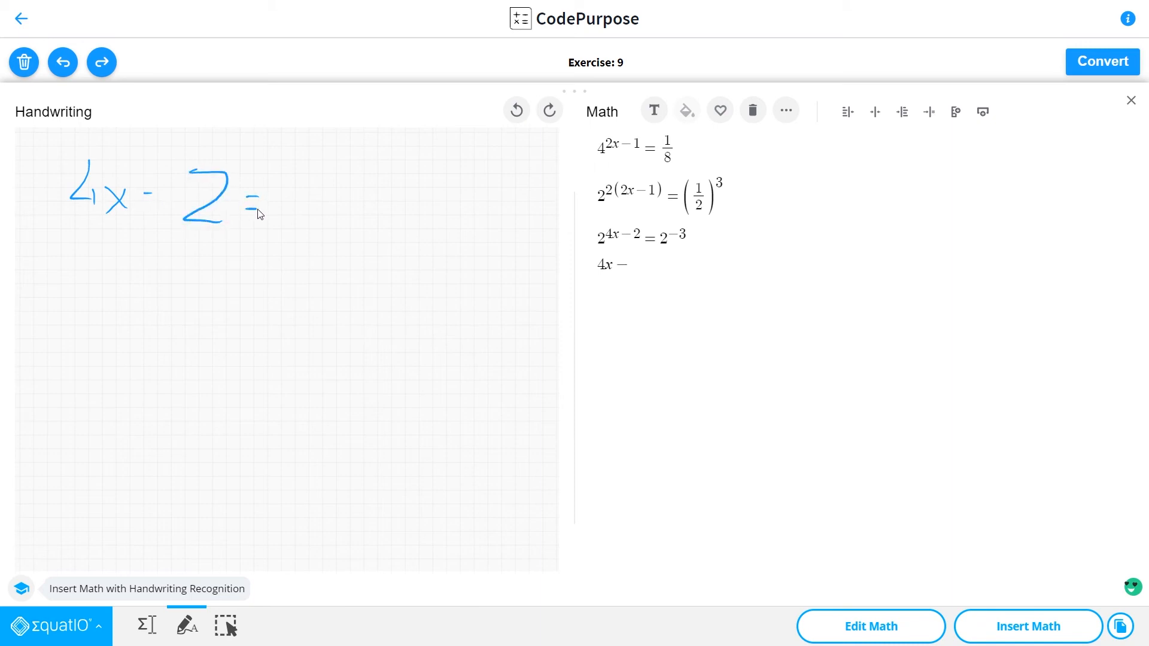
{"action": "left_click_drag", "start_coordinate": [242, 198], "coordinate": [331, 198]}
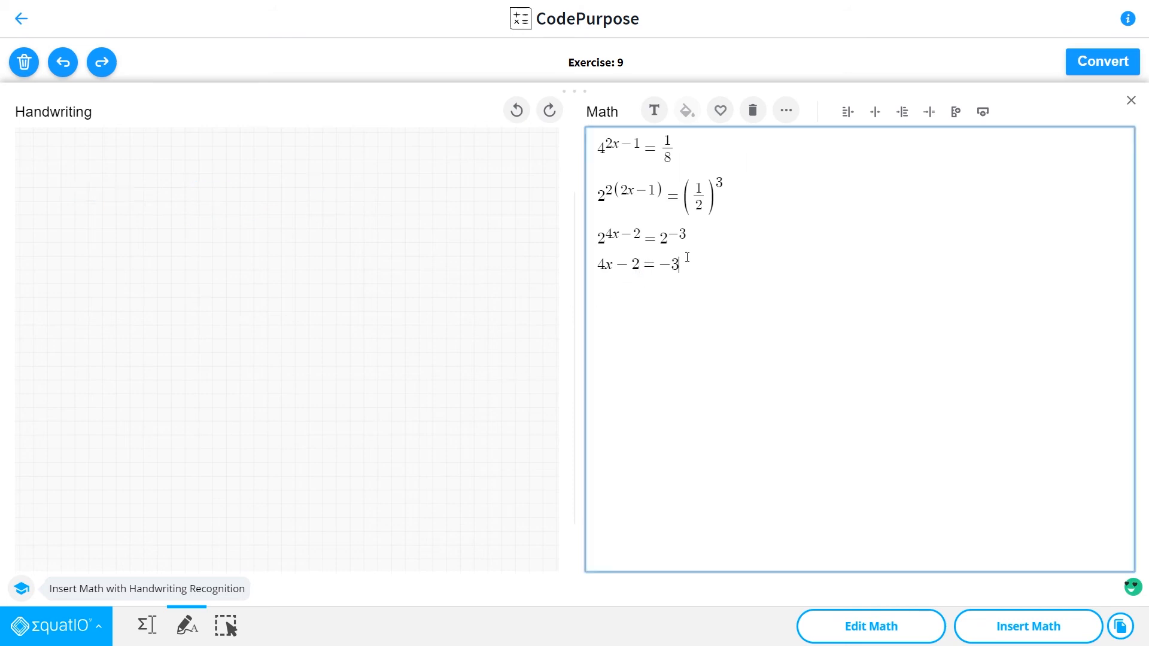
{"action": "mouse_move", "coordinate": [743, 262]}
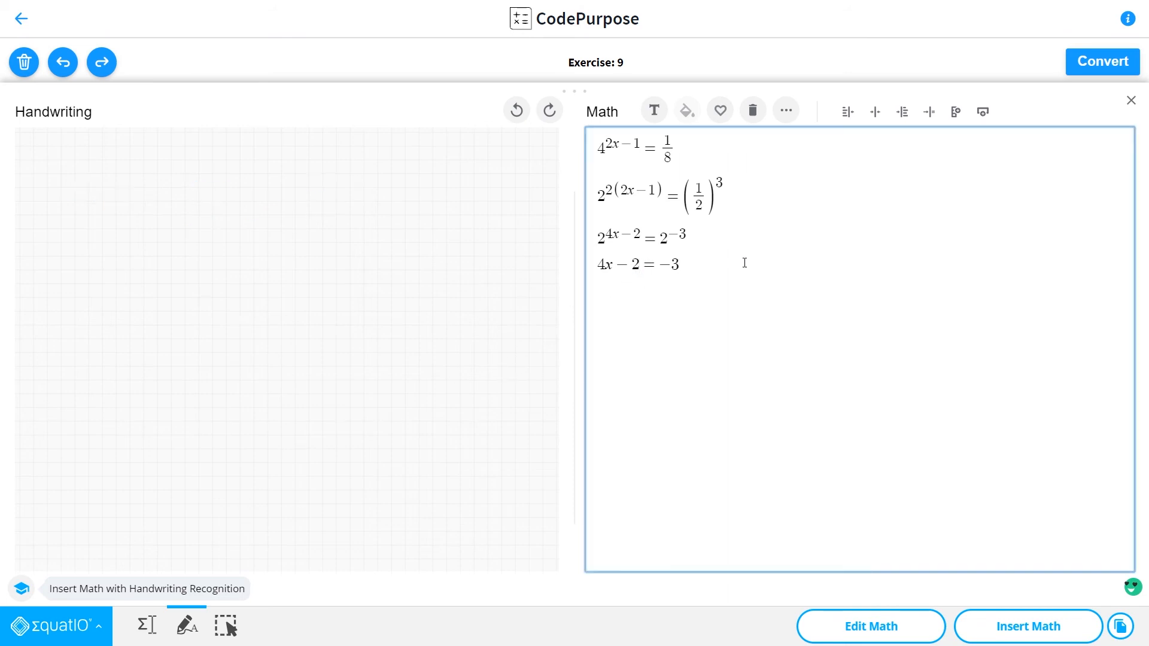
Type the lines 4x = −3 + 2 and 4x = −1 in the Math panel
{"action": "type", "text": "4x"}
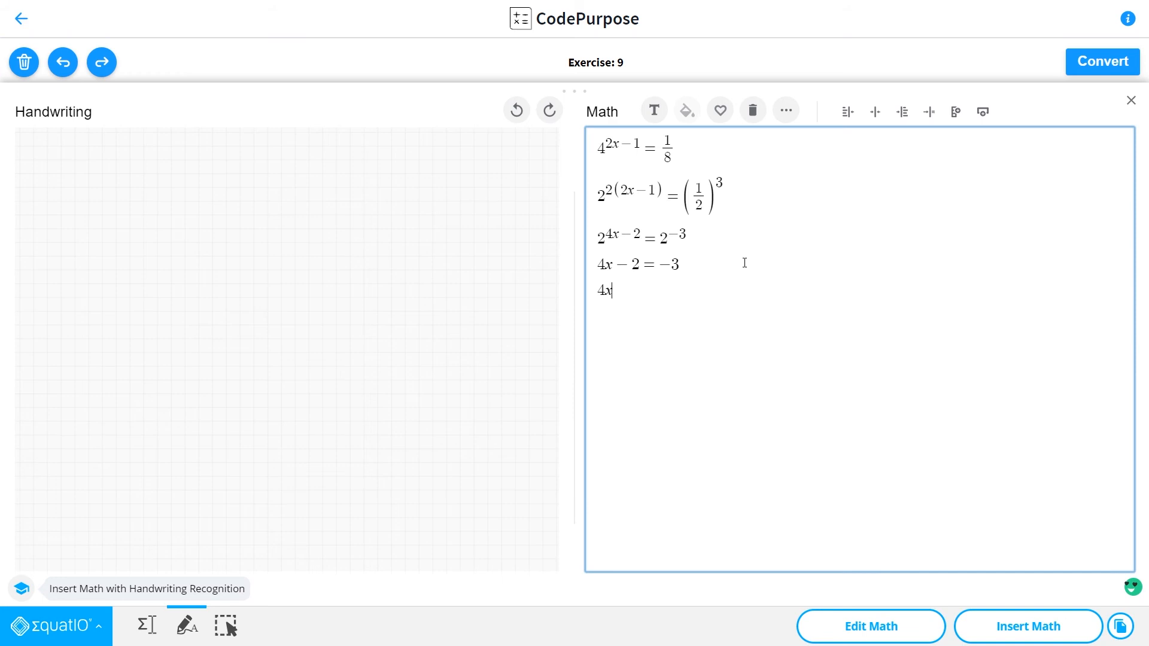
{"action": "type", "text": "= -3"}
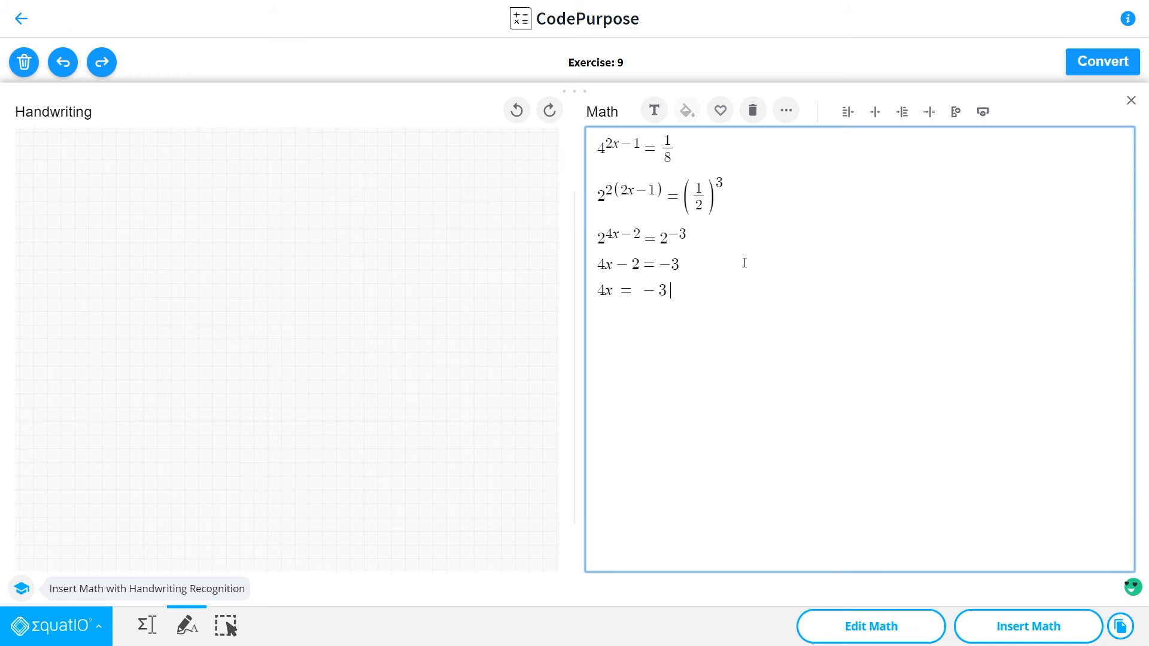
{"action": "type", "text": "+ 1"}
{"action": "type", "text": "4"}
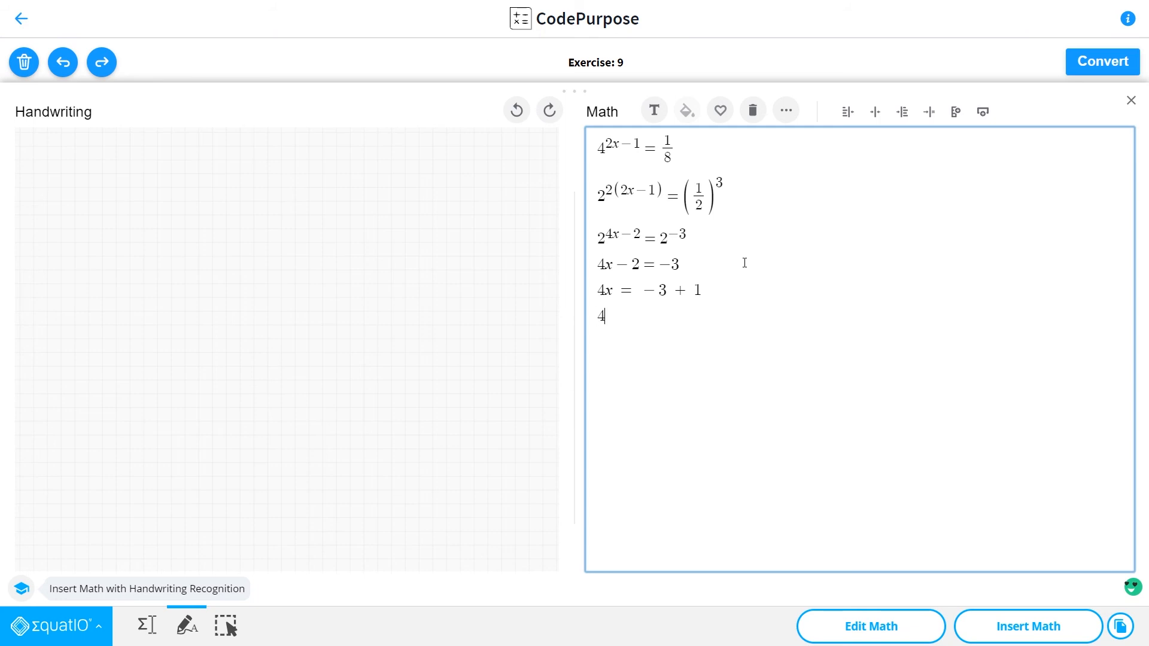
{"action": "type", "text": "x ="}
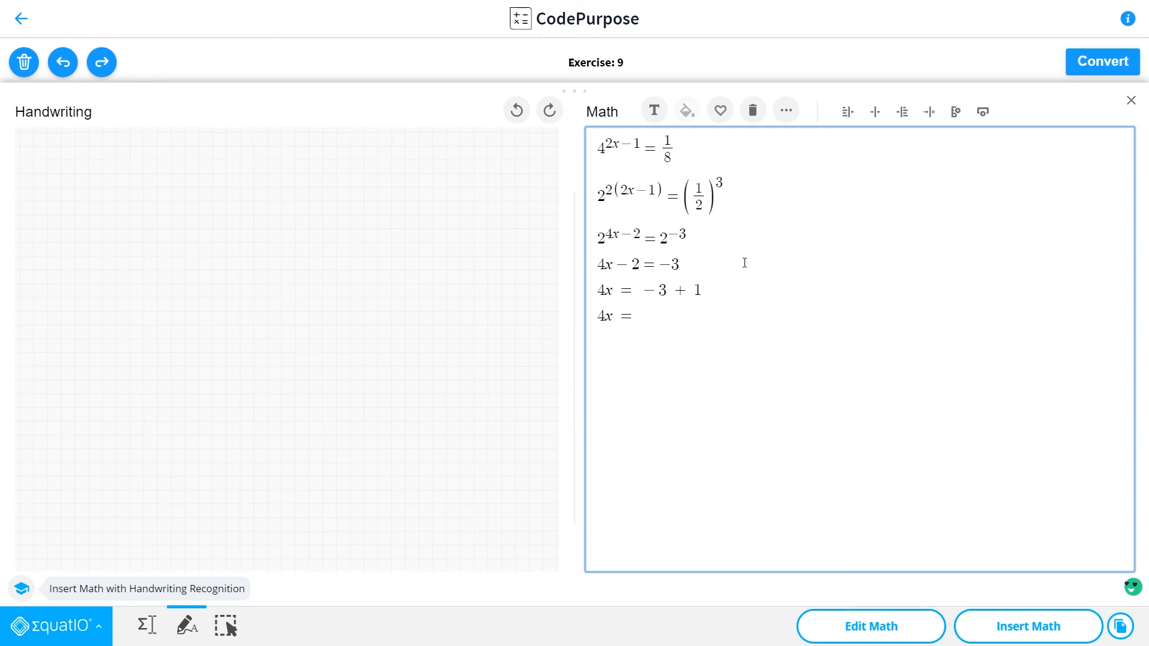
{"action": "type", "text": "2"}
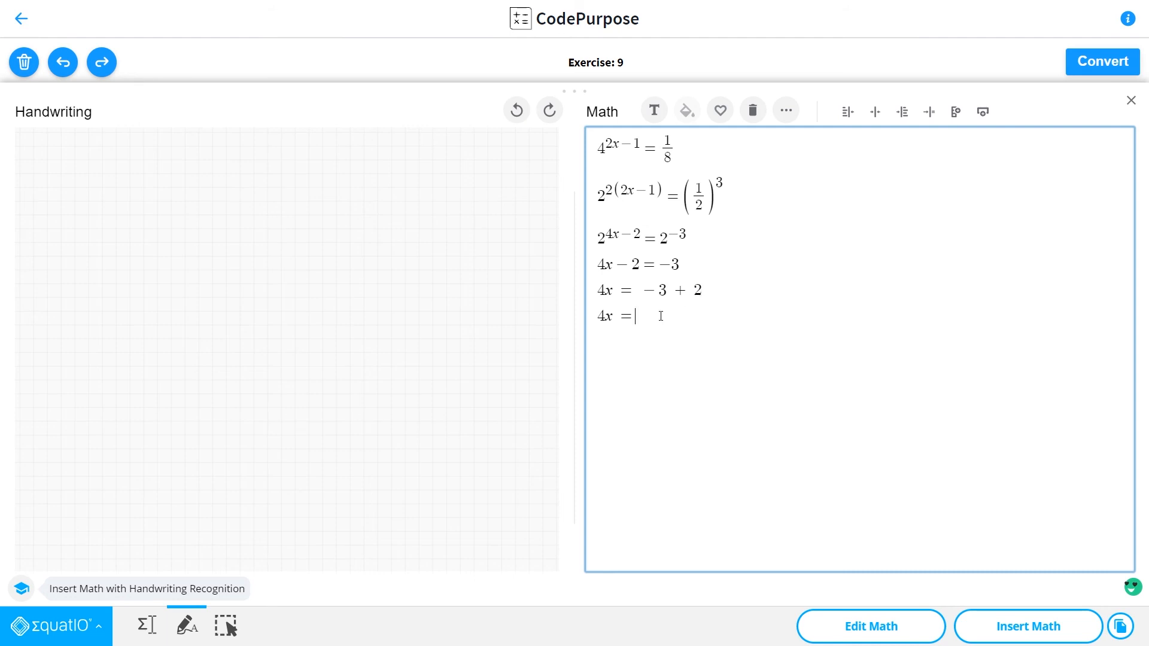
{"action": "type", "text": "-1"}
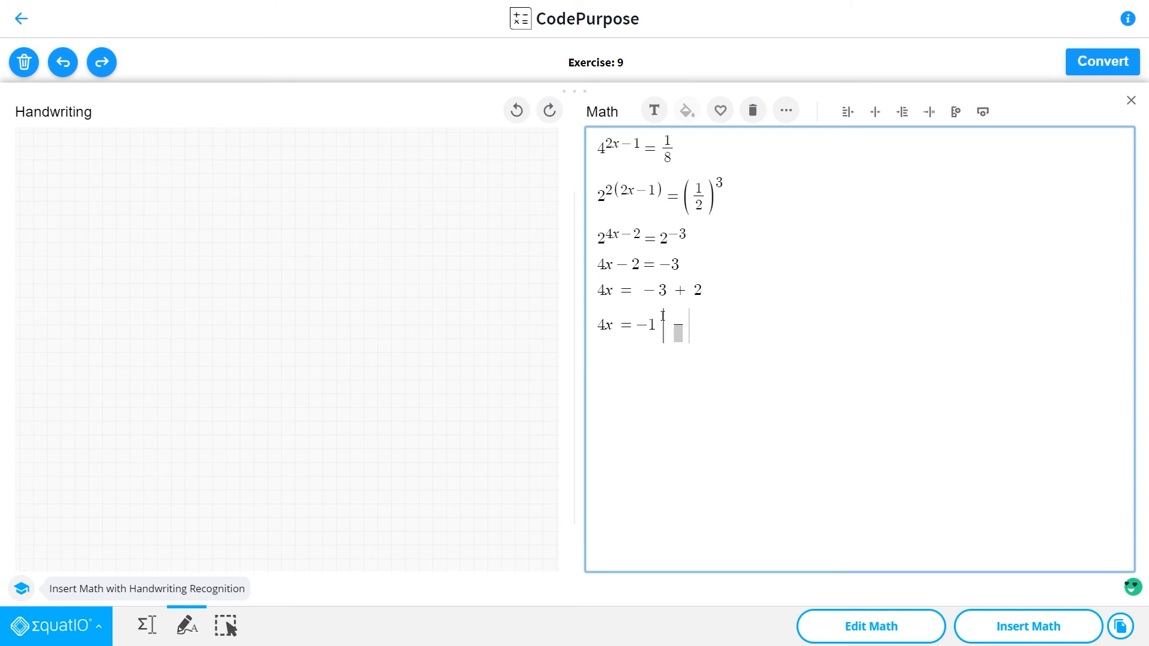
Delete the stray ':4' division note after −1 and start a new line below
{"action": "type", "text": ":8"}
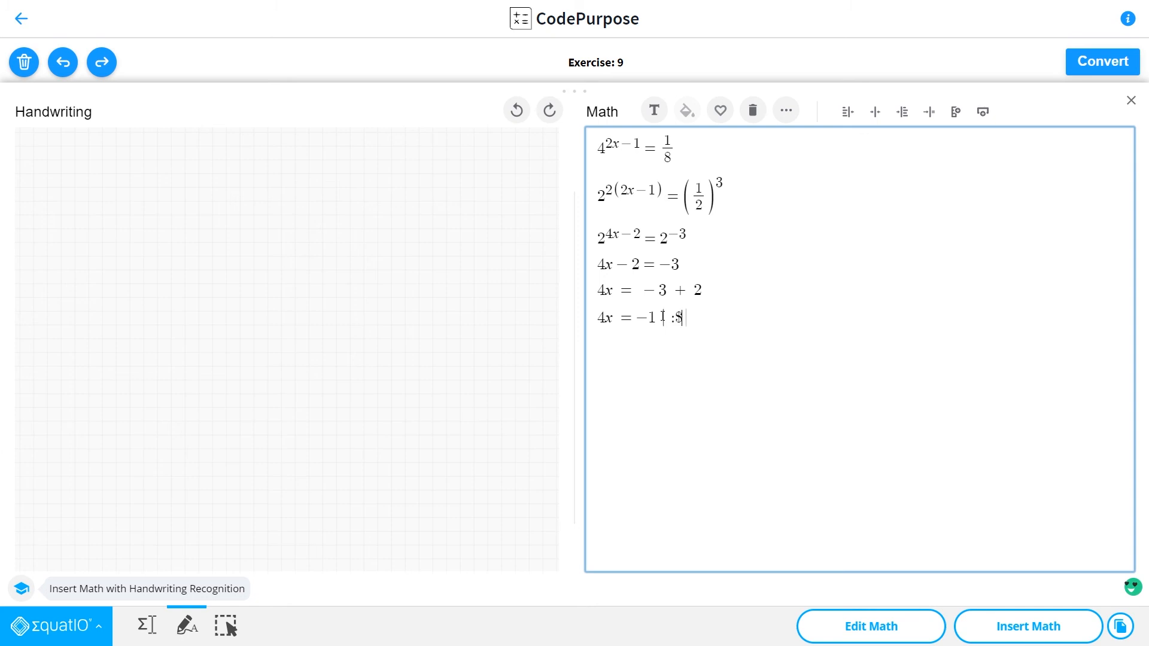
{"action": "type", "text": "4"}
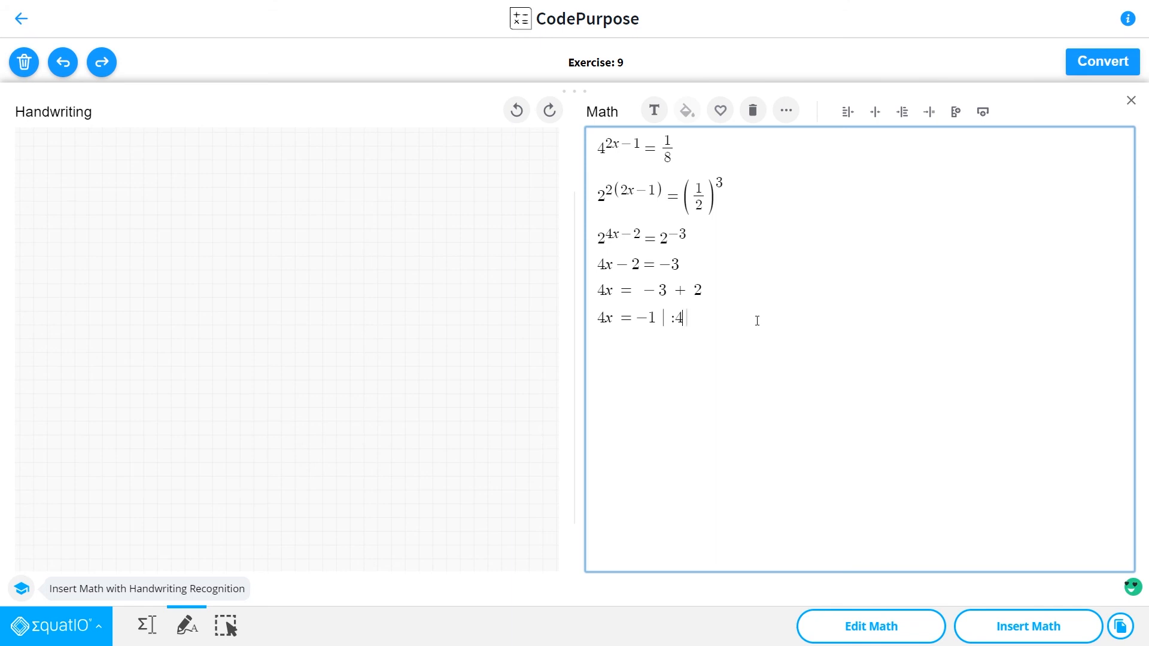
{"action": "key", "text": "Backspace"}
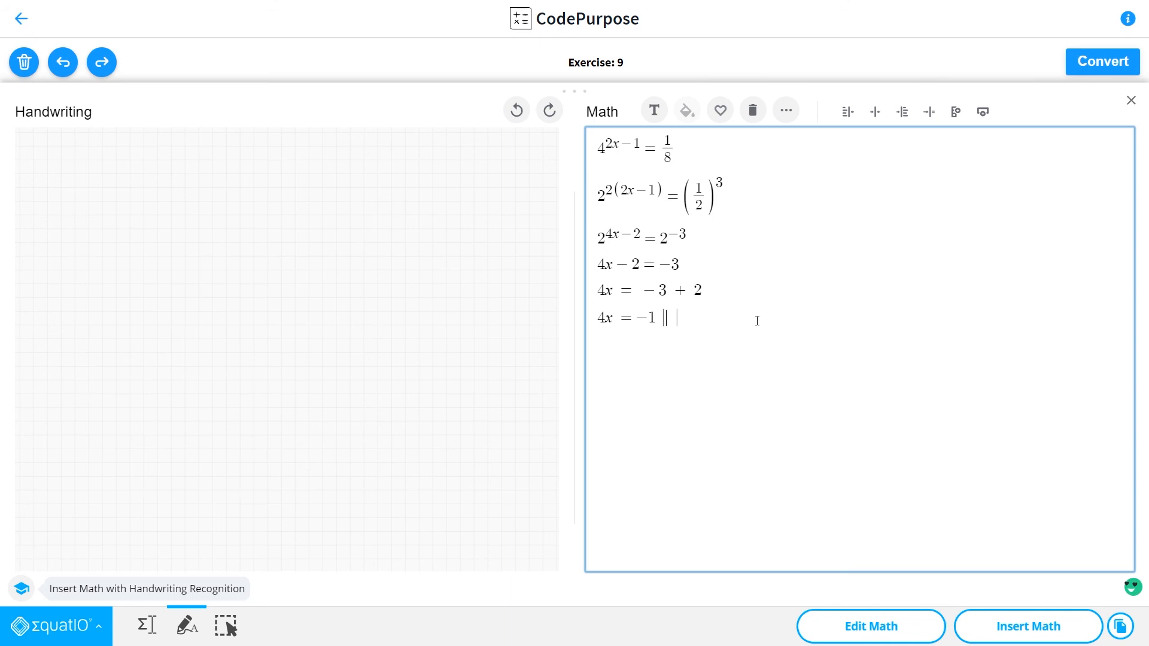
{"action": "key", "text": "Backspace"}
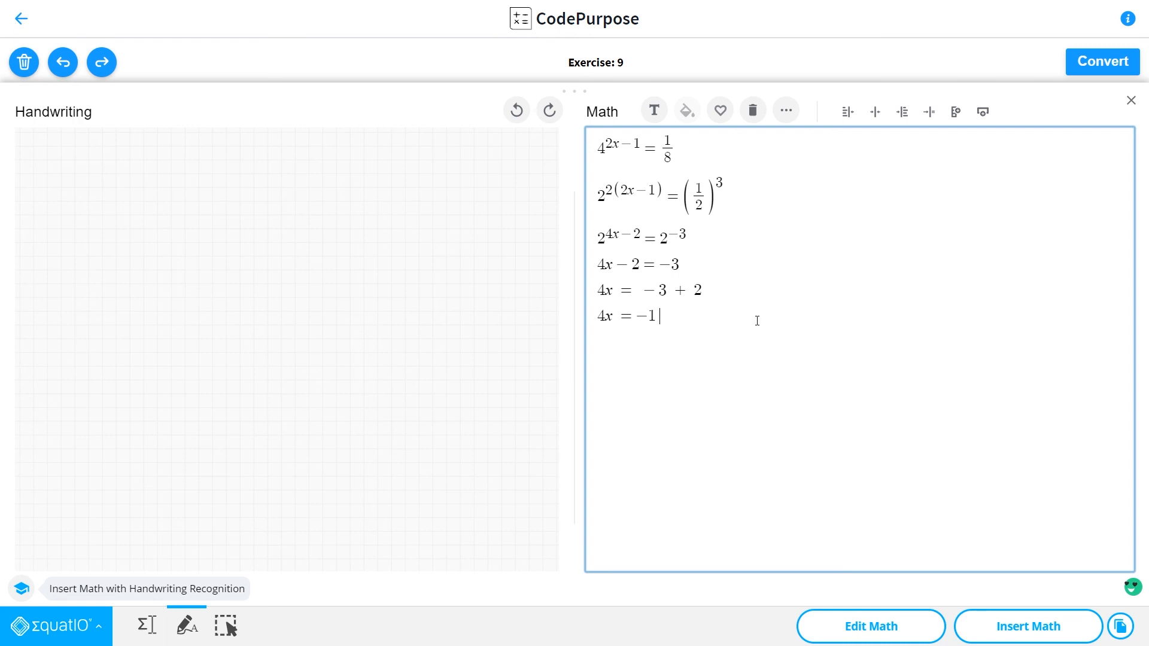
{"action": "key", "text": "Return"}
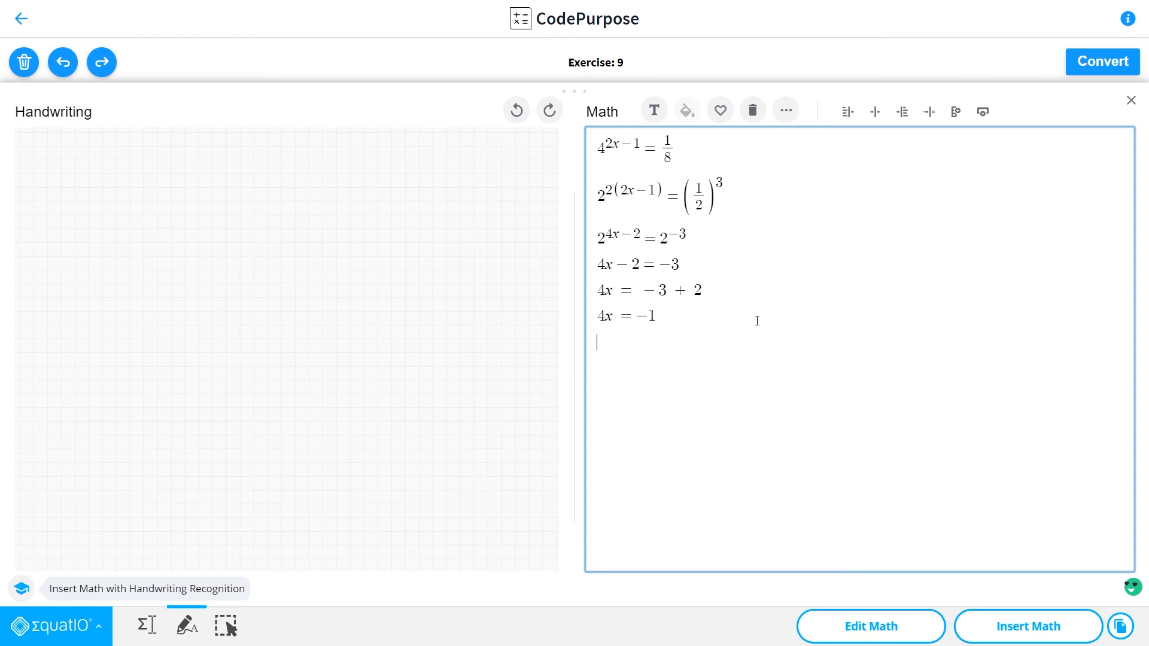
Type the final answer x = −1/4 and show the highlight colour palette for it
{"action": "type", "text": "x = −1/4"}
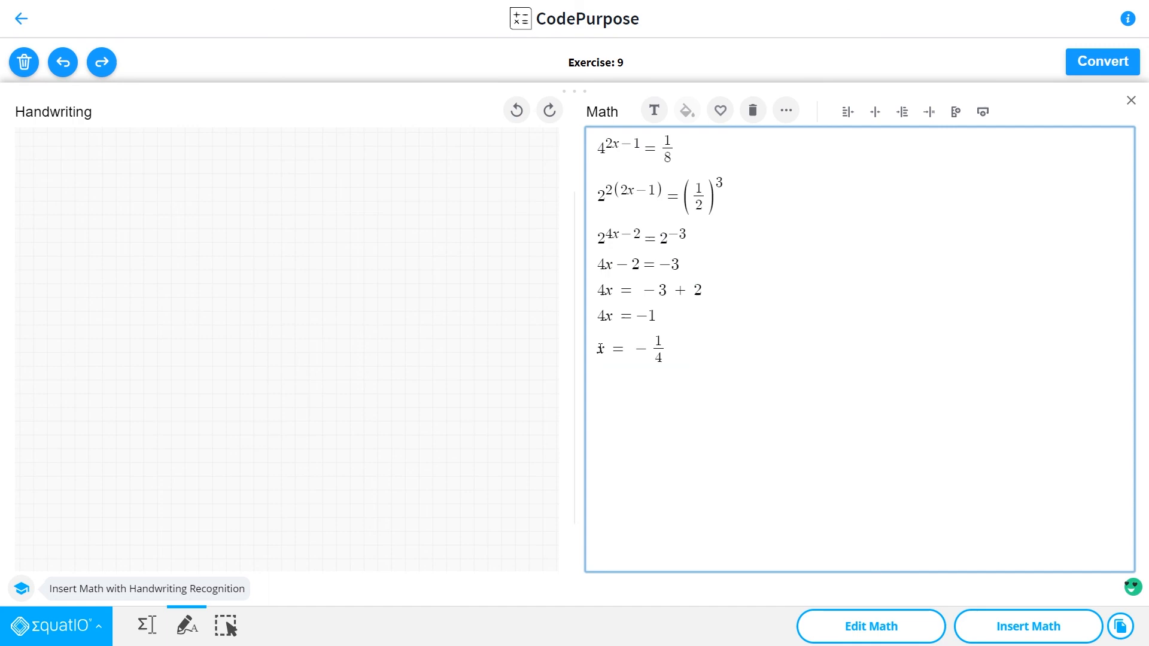
{"action": "left_click", "coordinate": [686, 110]}
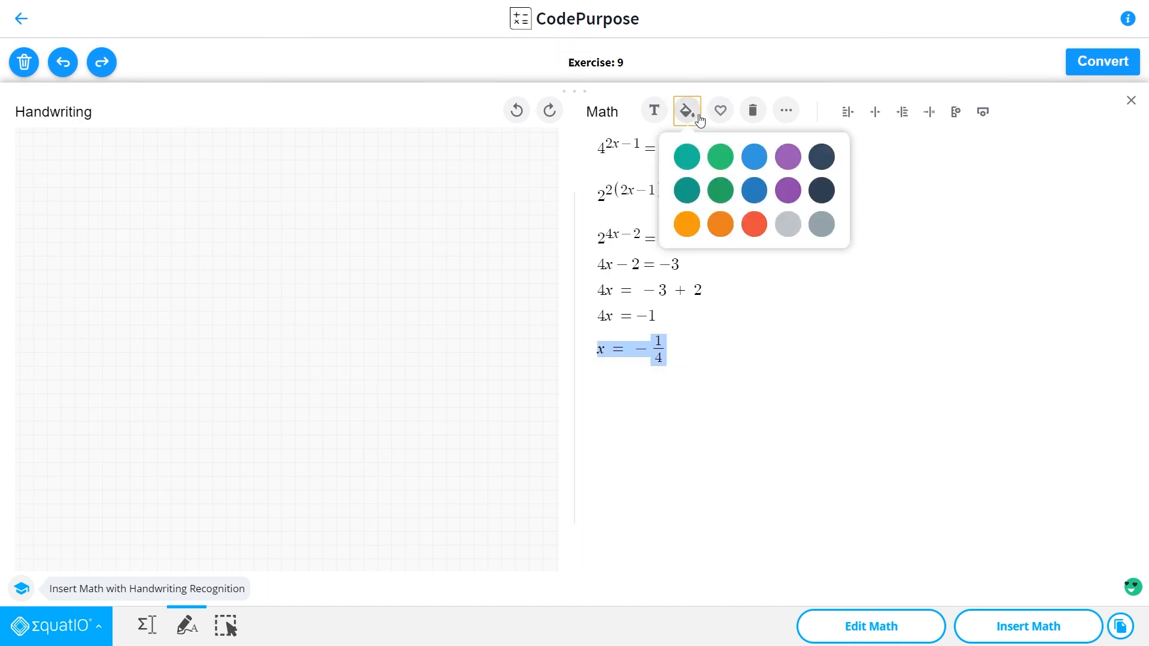